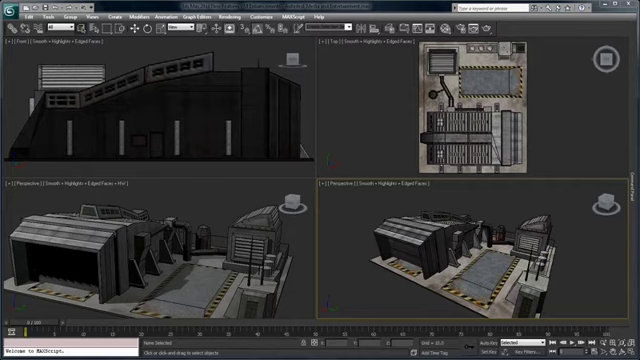
# Display the ribbon above the viewports with the Alt+W toggle shortcut
pyautogui.press('alt+w')
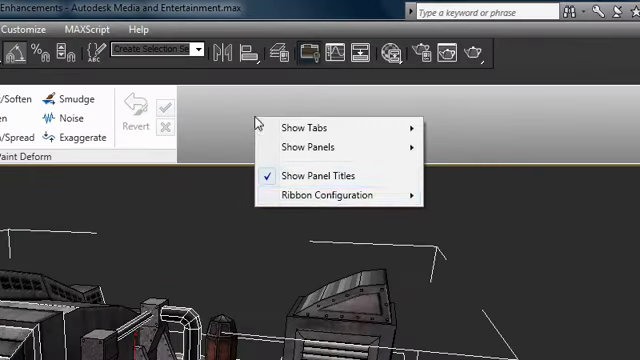
pyautogui.moveTo(330, 196)
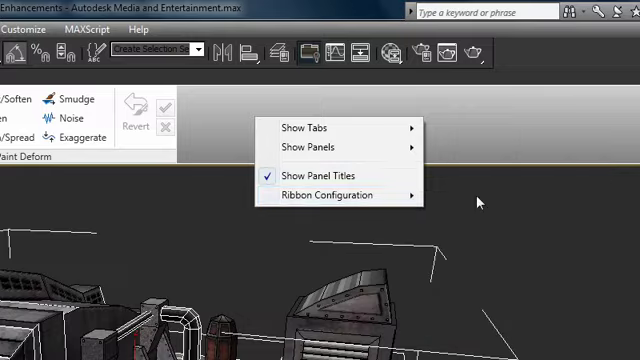
# Bring up the Customize Ribbon editor listing commands and the Modeling Ribbon's tabs
pyautogui.click(328, 196)
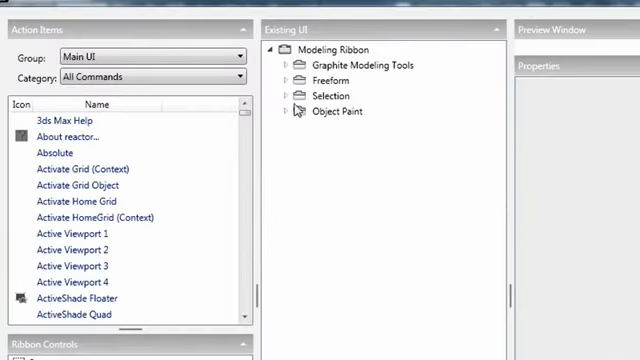
pyautogui.moveTo(312, 148)
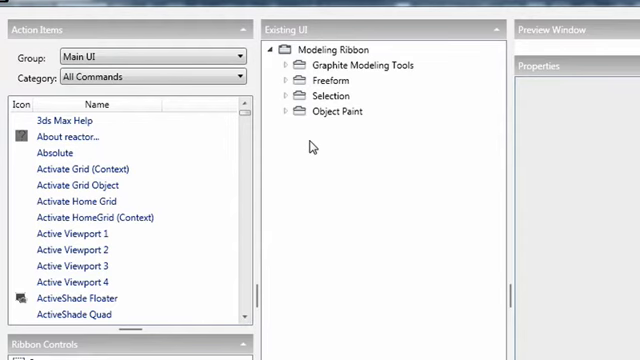
# Expand Graphite Modeling Tools to reveal its Polygon Modeling, Edit, Geometry and other panels
pyautogui.click(284, 64)
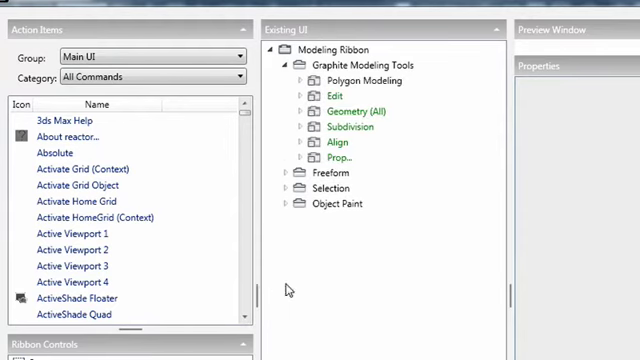
pyautogui.moveTo(310, 292)
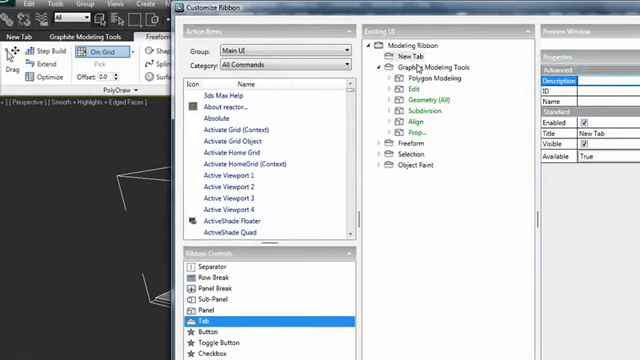
# Title the new Modeling Ribbon tab 'My Tools', enabled and visible
pyautogui.click(400, 56)
pyautogui.write('My Tools')
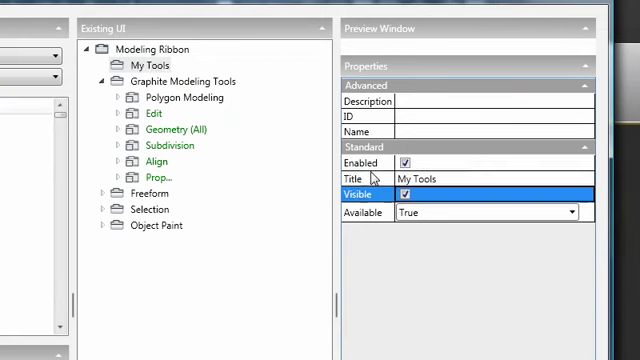
pyautogui.moveTo(222, 294)
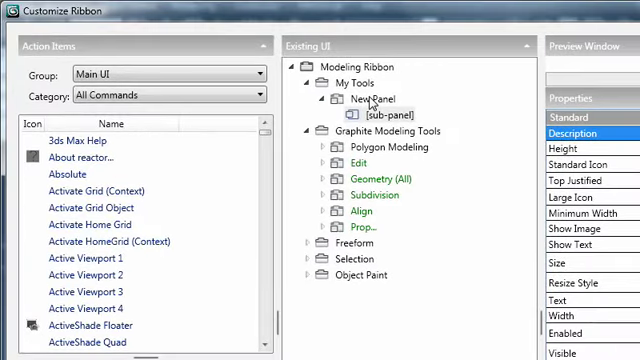
pyautogui.moveTo(452, 228)
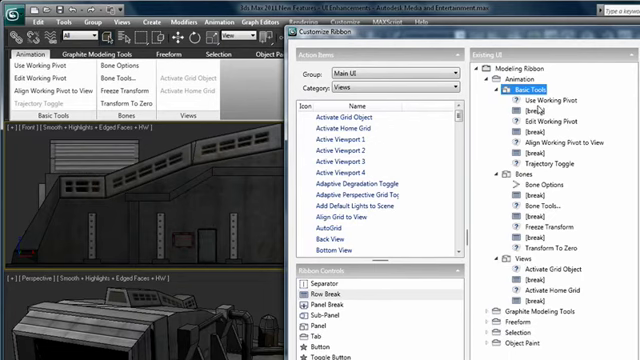
pyautogui.click(548, 104)
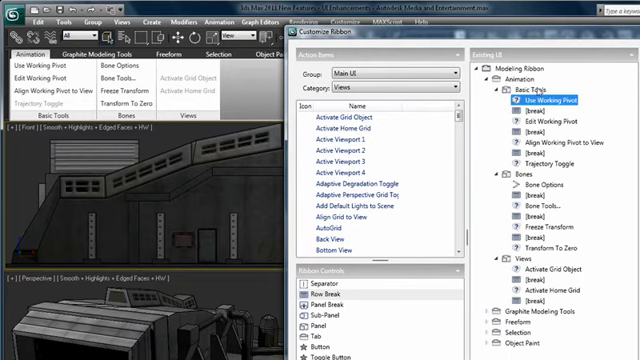
pyautogui.moveTo(566, 144)
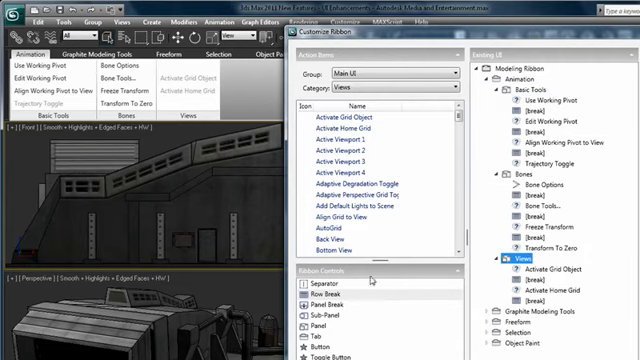
# Scroll the Views action items down to locate the Hardware Display with Maps command
pyautogui.scroll(-3)
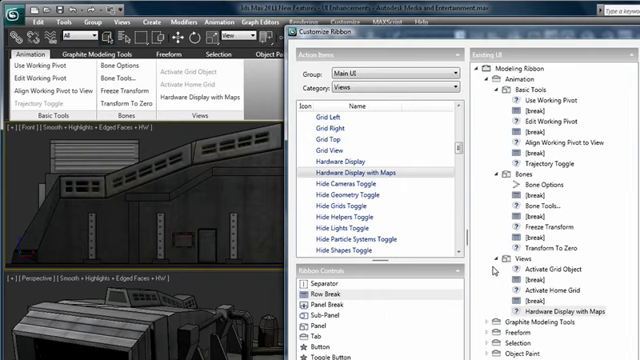
pyautogui.scroll(-3)
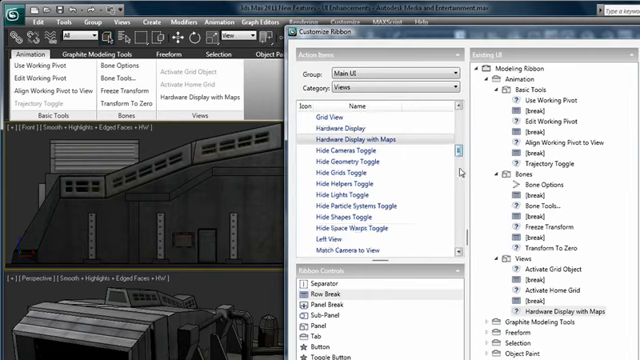
pyautogui.scroll(-3)
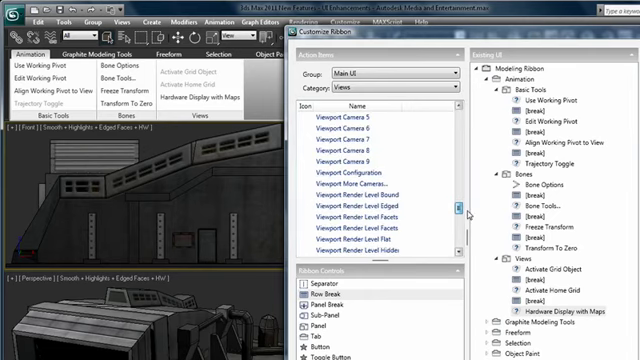